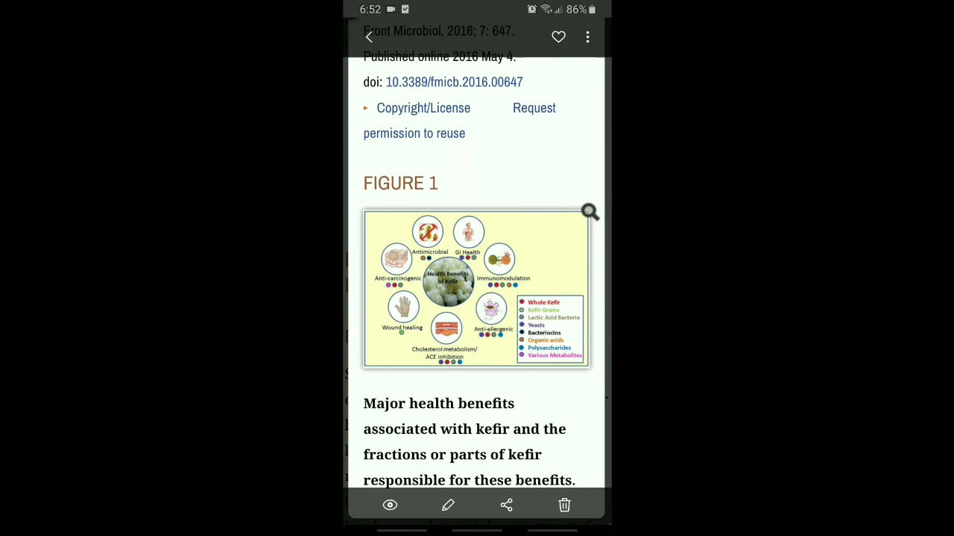
scroll(down, 3)
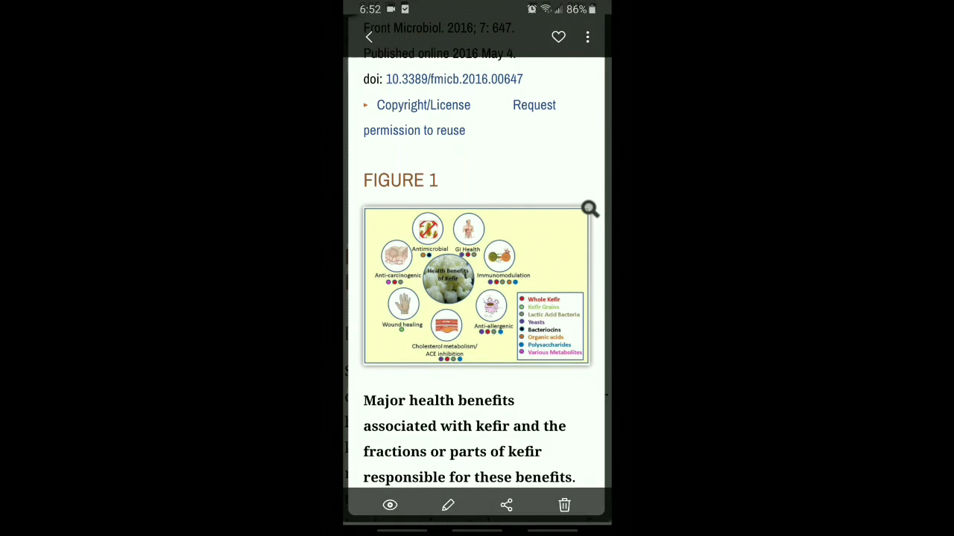
scroll(down, 3)
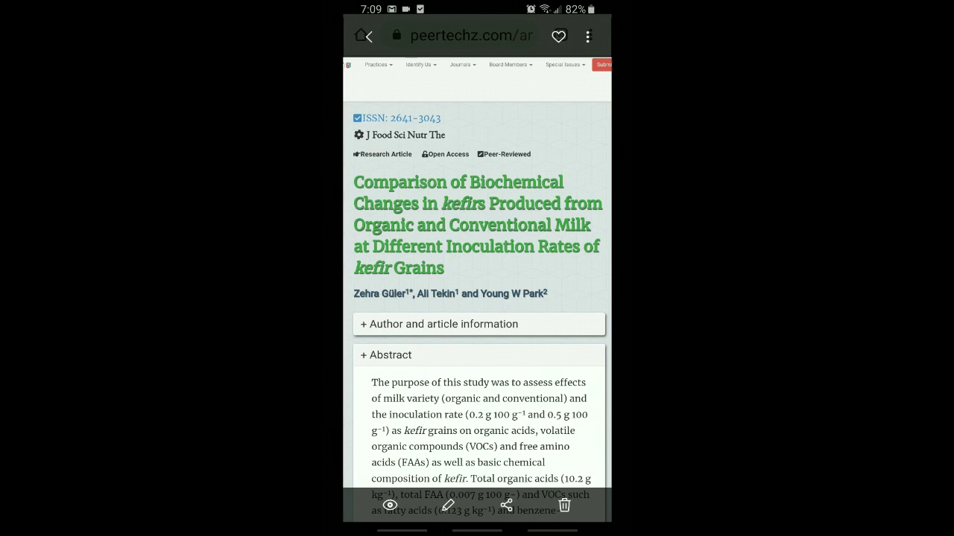
scroll(down, 3)
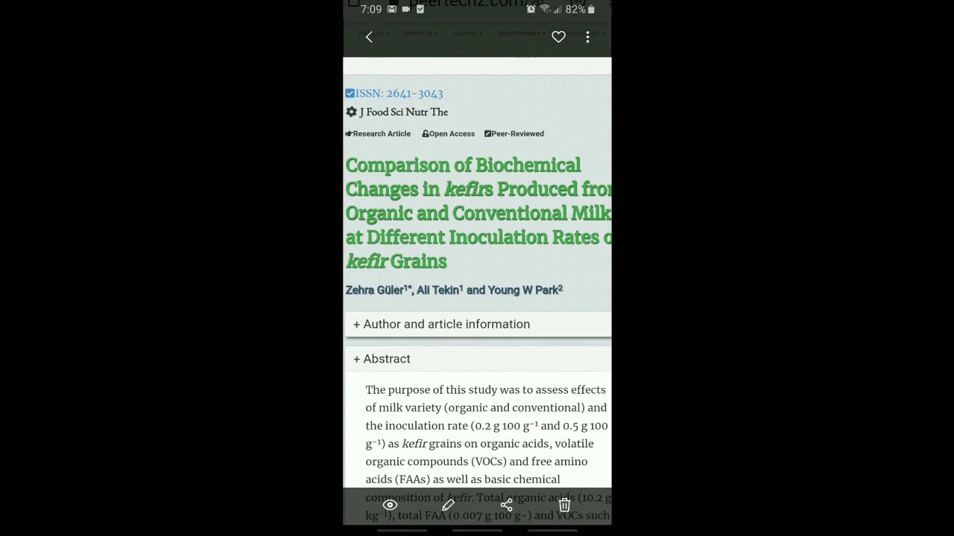